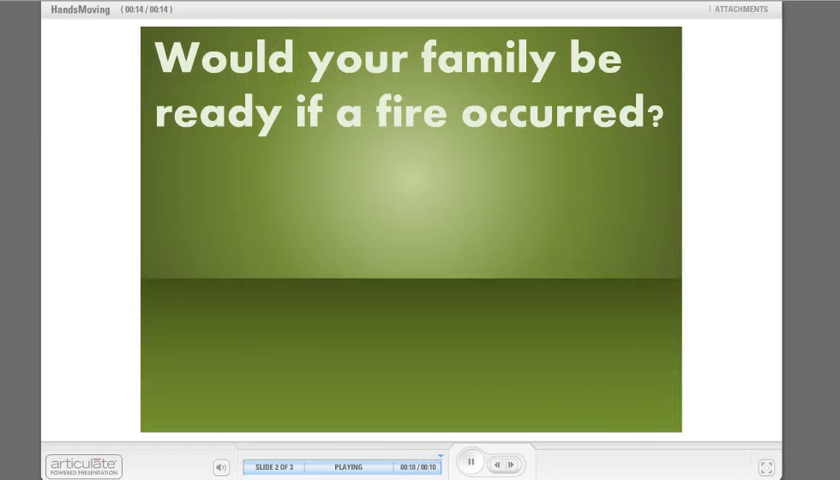
Close the Articulate player preview and return to slide 3 with the hand and escape map
{"action": "left_click", "coordinate": [471, 464]}
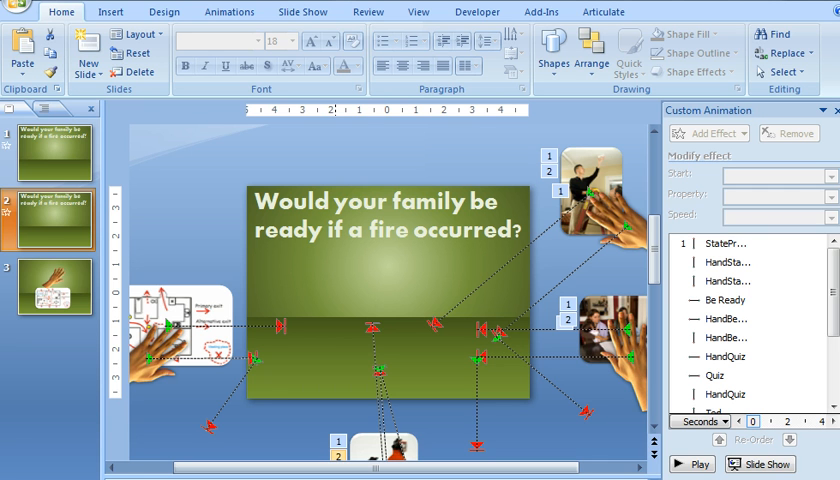
{"action": "left_click", "coordinate": [54, 287]}
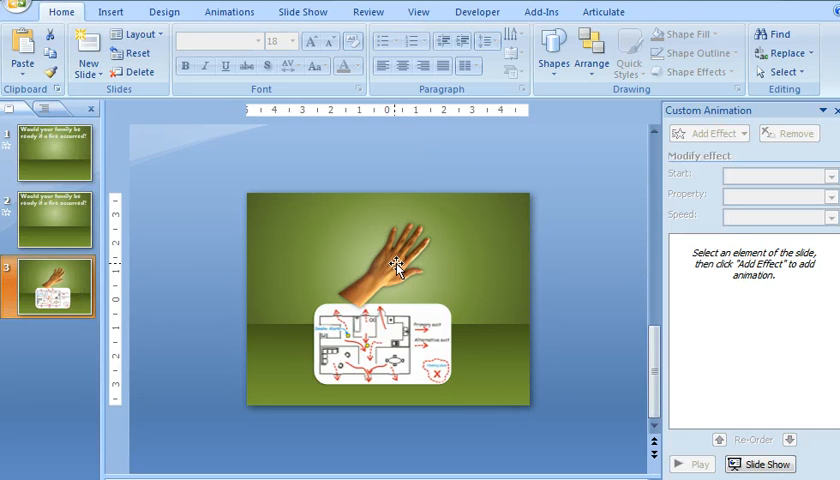
Select the hand picture on slide 3 to rotate it over the map
{"action": "left_click", "coordinate": [385, 255]}
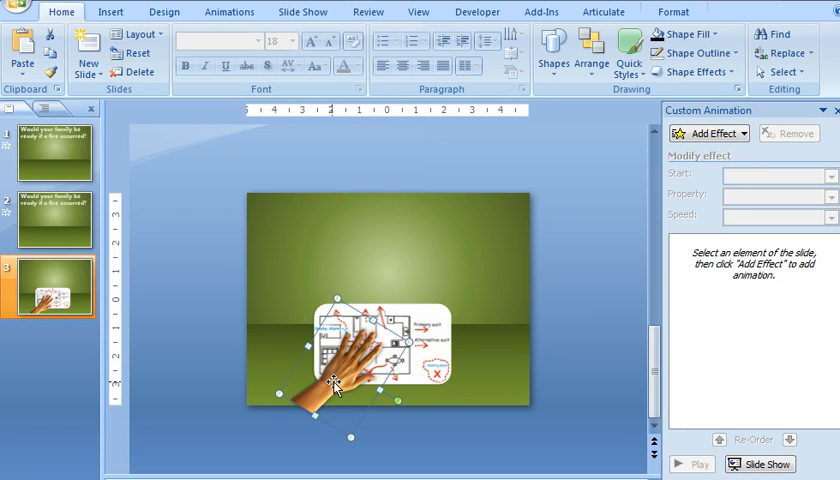
{"action": "mouse_move", "coordinate": [362, 408]}
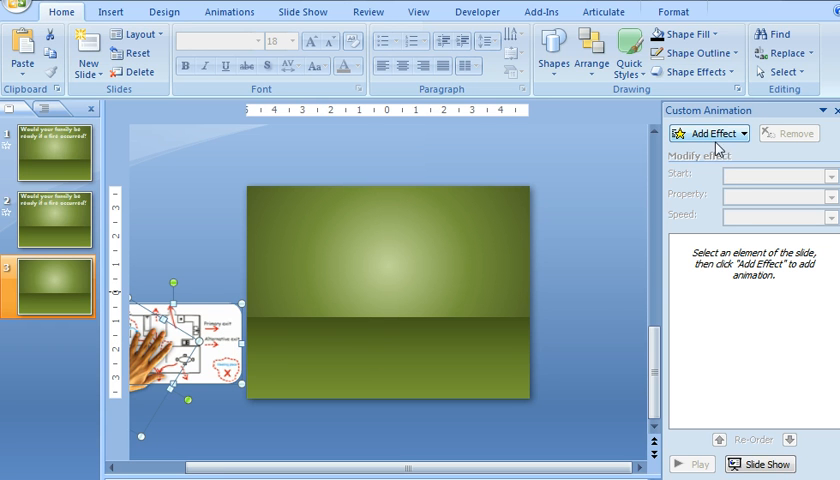
Give the hand and map pictures a rightward Motion Path effect
{"action": "left_click", "coordinate": [712, 133]}
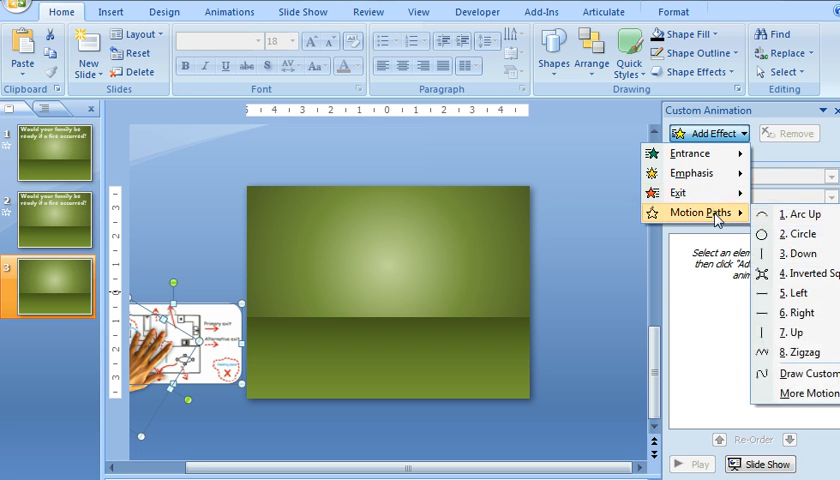
{"action": "mouse_move", "coordinate": [795, 313]}
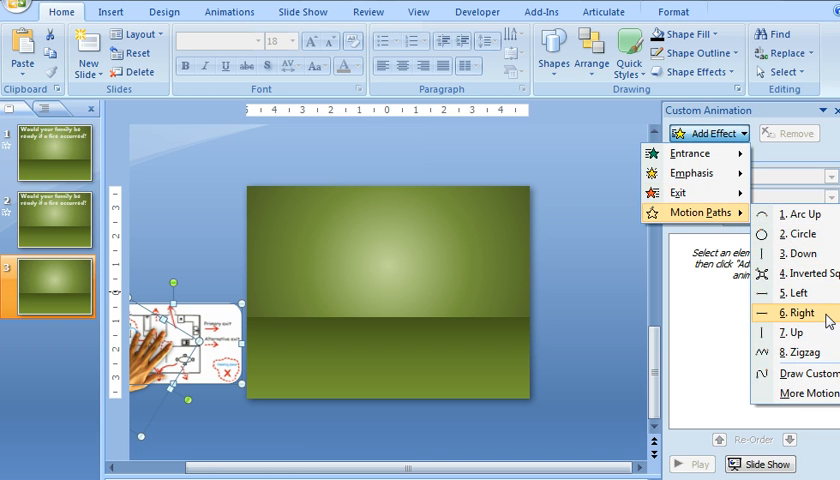
{"action": "left_click", "coordinate": [800, 313]}
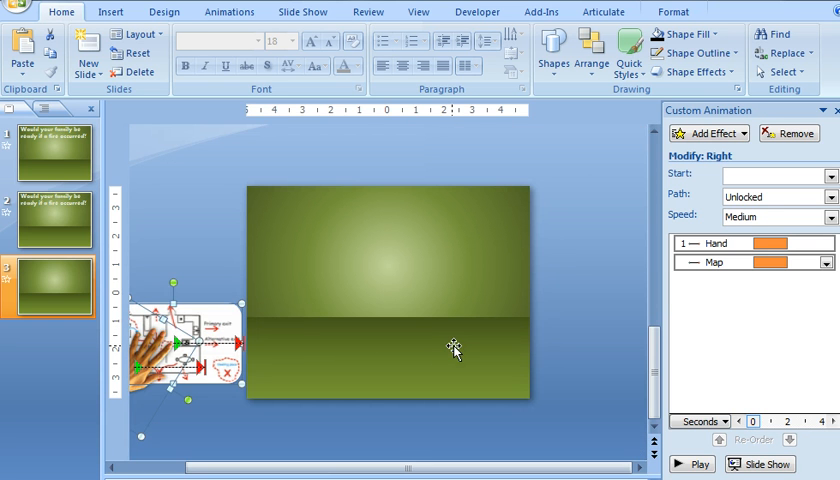
{"action": "mouse_move", "coordinate": [742, 243]}
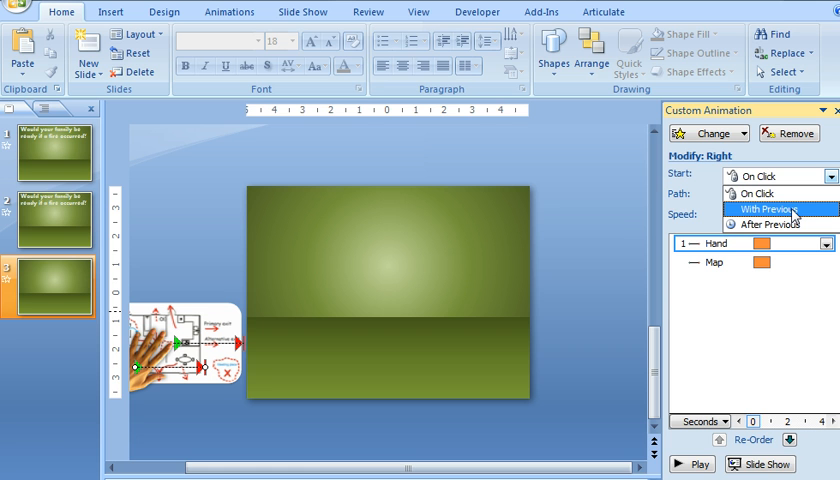
{"action": "mouse_move", "coordinate": [620, 220]}
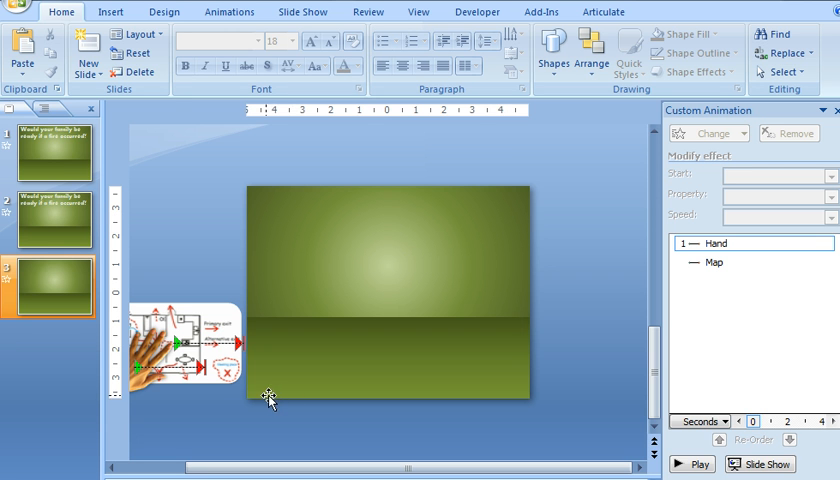
Lengthen the hand's and map's rightward motion paths so they end inside the slide
{"action": "left_click", "coordinate": [713, 262]}
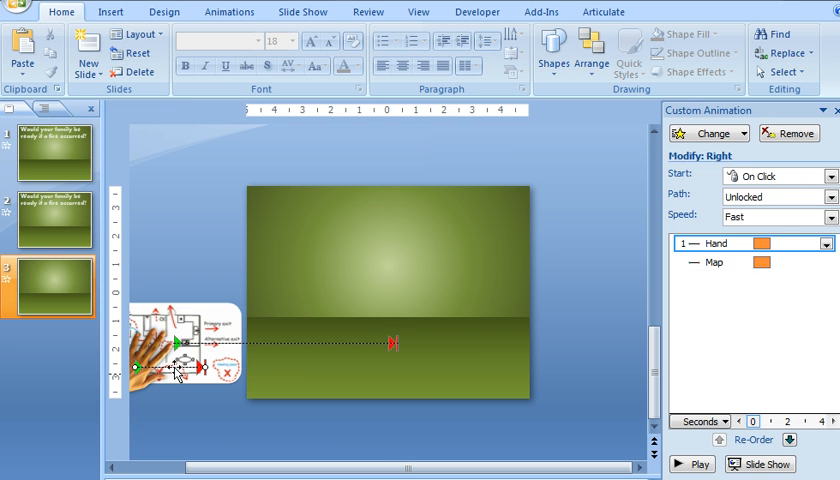
{"action": "mouse_move", "coordinate": [291, 366]}
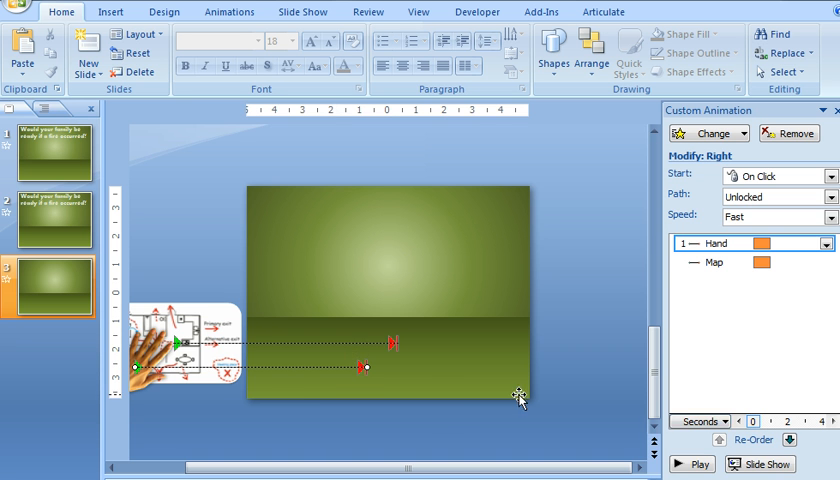
{"action": "left_click", "coordinate": [691, 464]}
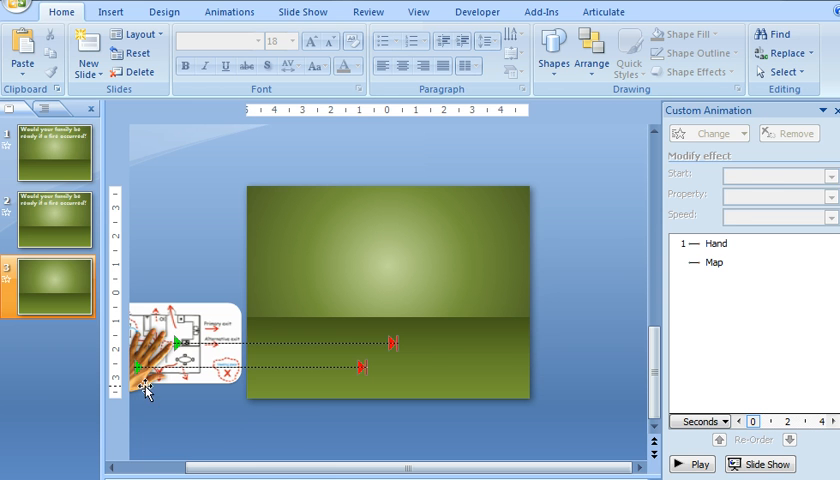
Add a Down motion path to the hand, with Fast speed and After Previous start
{"action": "left_click", "coordinate": [708, 133]}
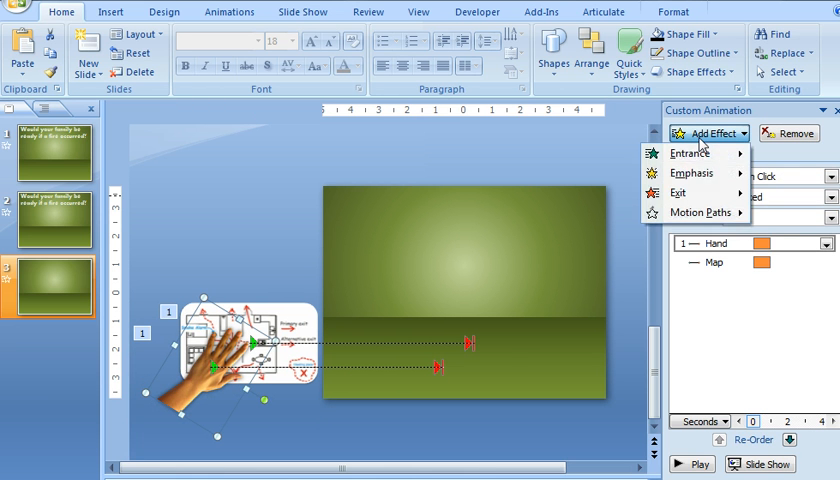
{"action": "mouse_move", "coordinate": [695, 212]}
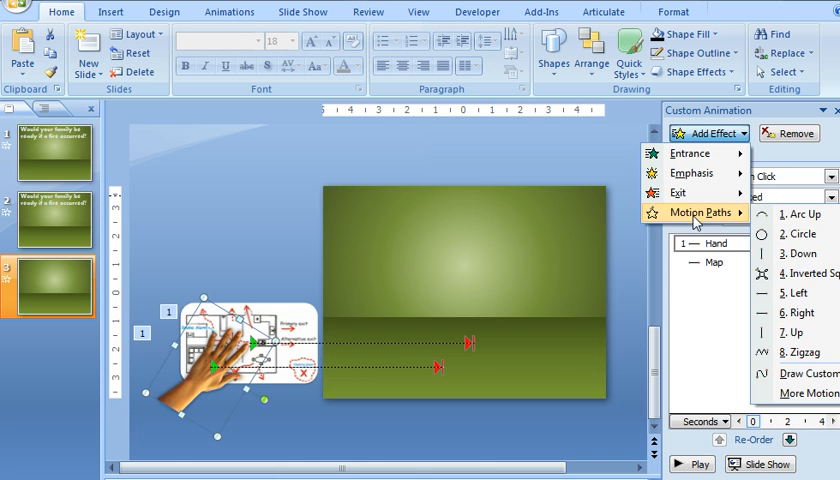
{"action": "left_click", "coordinate": [799, 253]}
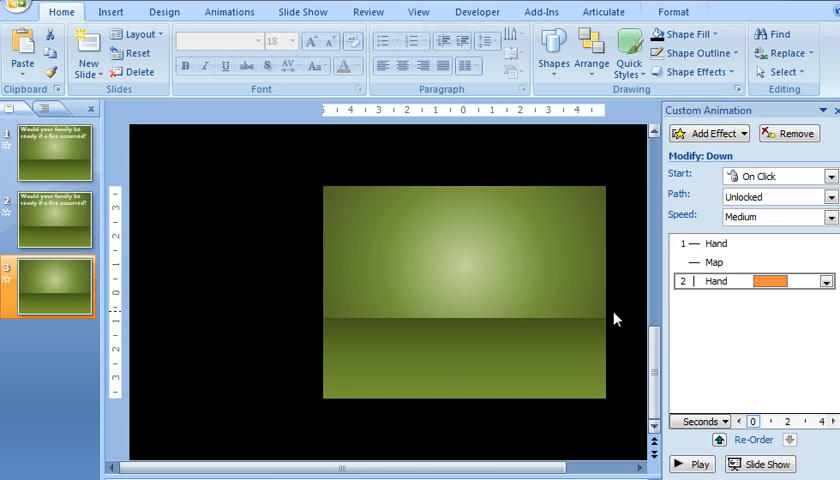
{"action": "mouse_move", "coordinate": [711, 332]}
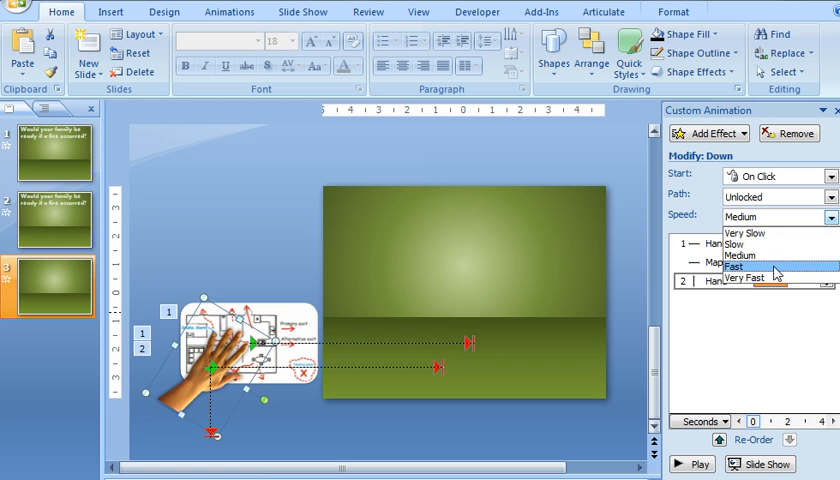
{"action": "left_click", "coordinate": [733, 266]}
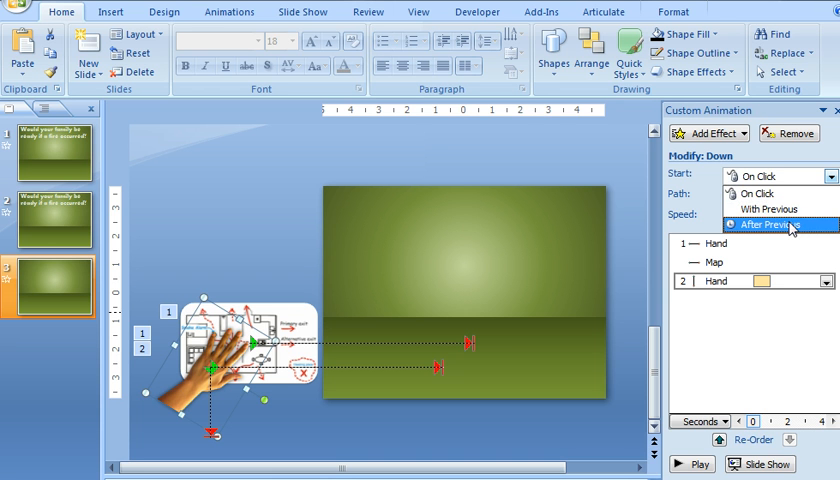
{"action": "left_click", "coordinate": [772, 225]}
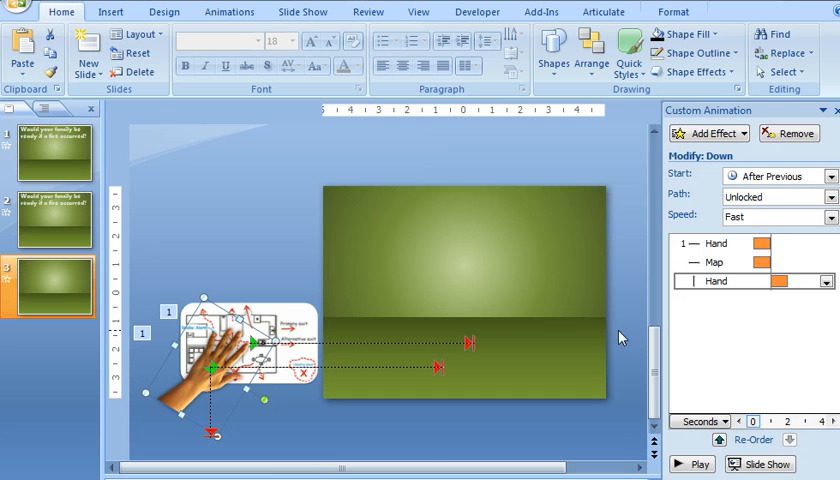
{"action": "mouse_move", "coordinate": [431, 444]}
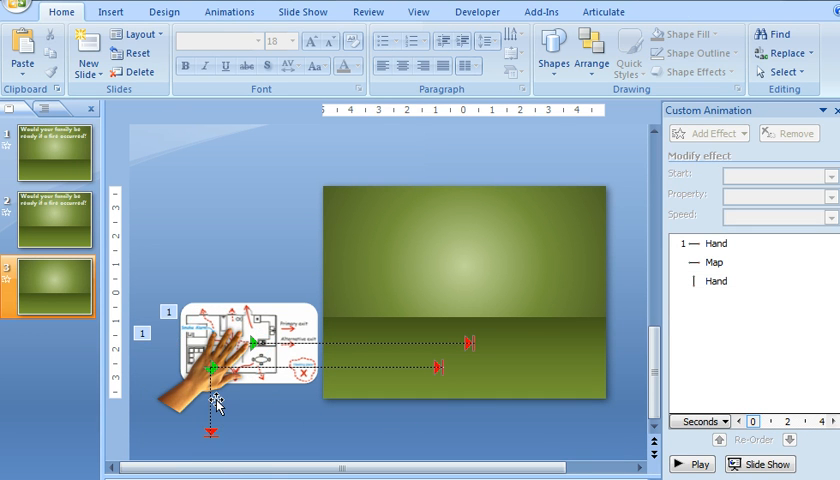
Move the hand's downward path to begin at the map's path end, then show the Format tab
{"action": "left_click", "coordinate": [715, 281]}
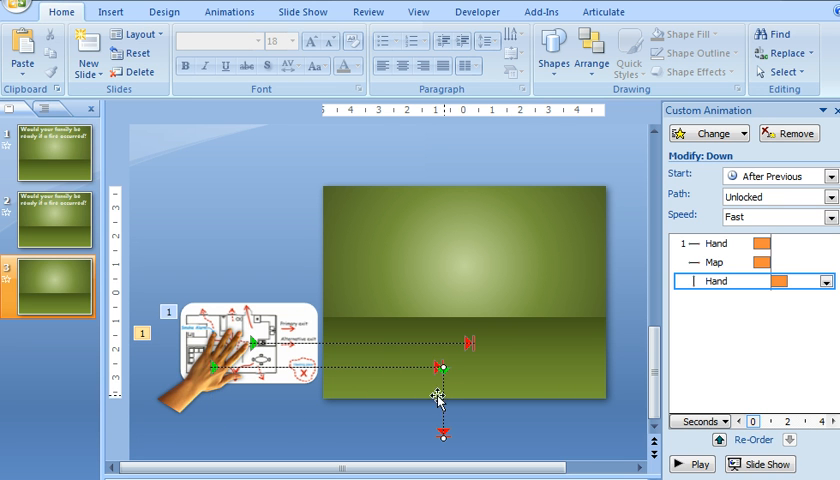
{"action": "mouse_move", "coordinate": [452, 378]}
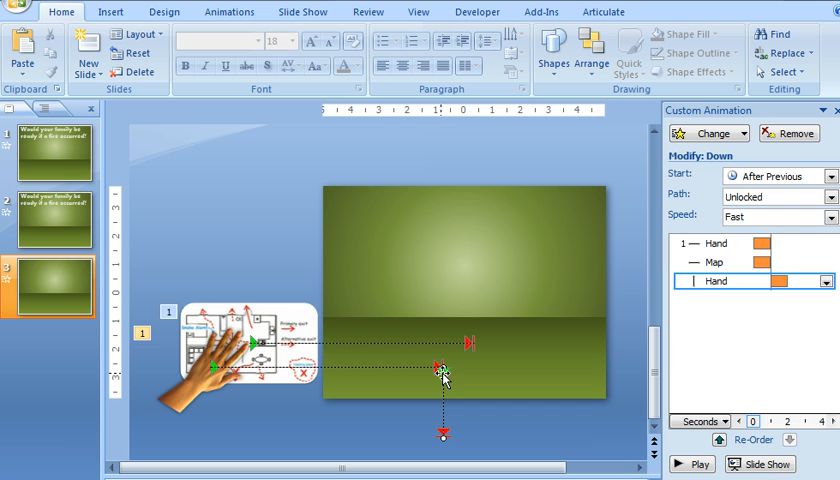
{"action": "mouse_move", "coordinate": [583, 440]}
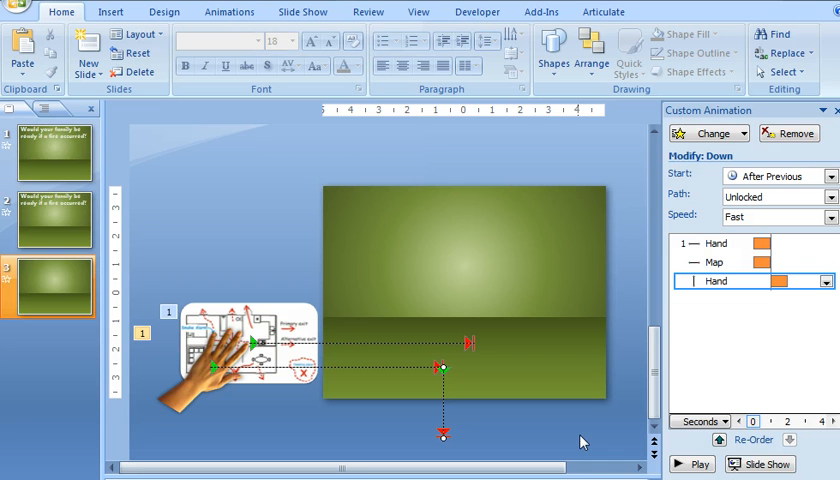
{"action": "mouse_move", "coordinate": [560, 439]}
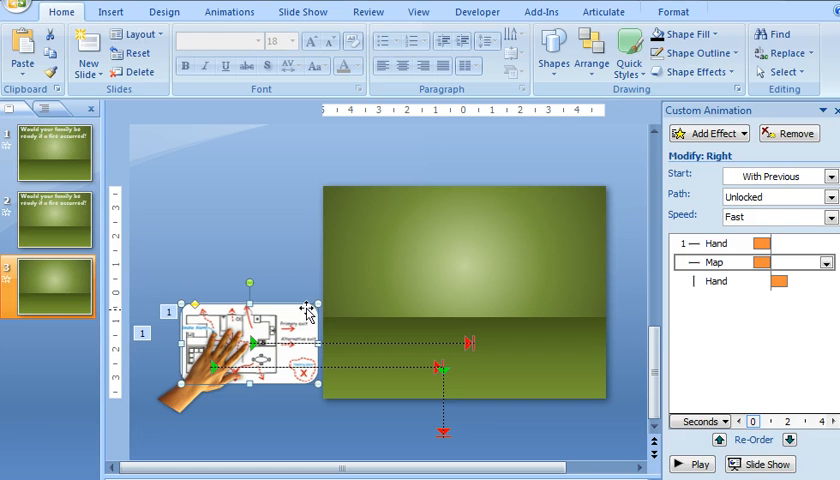
{"action": "left_click", "coordinate": [673, 11]}
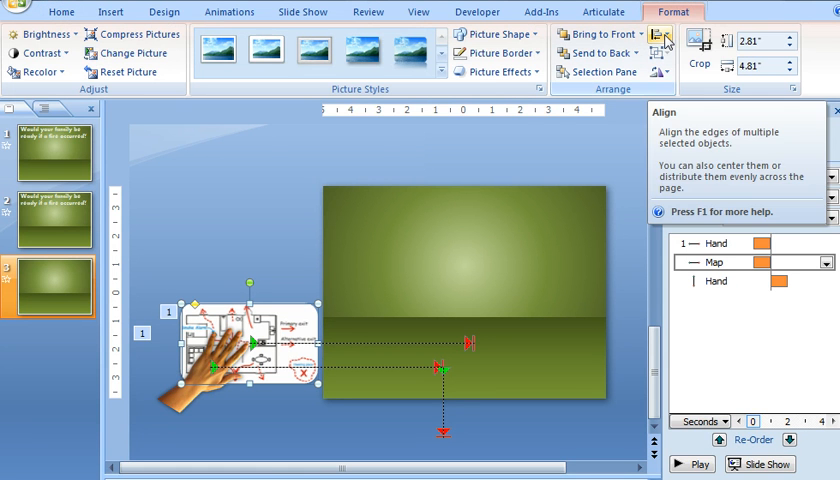
{"action": "left_click", "coordinate": [659, 38]}
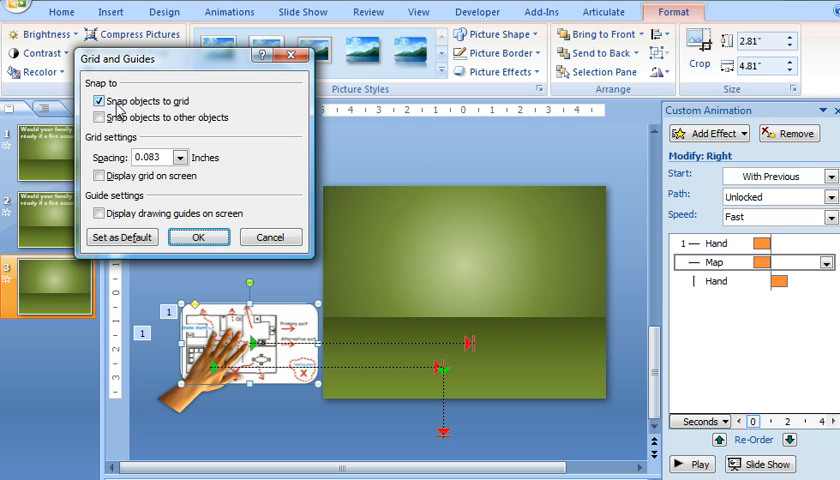
{"action": "left_click", "coordinate": [98, 117]}
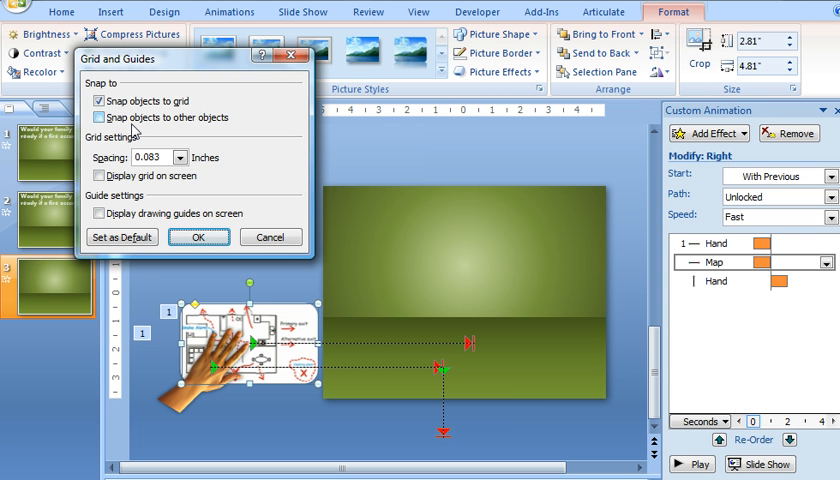
{"action": "mouse_move", "coordinate": [207, 131]}
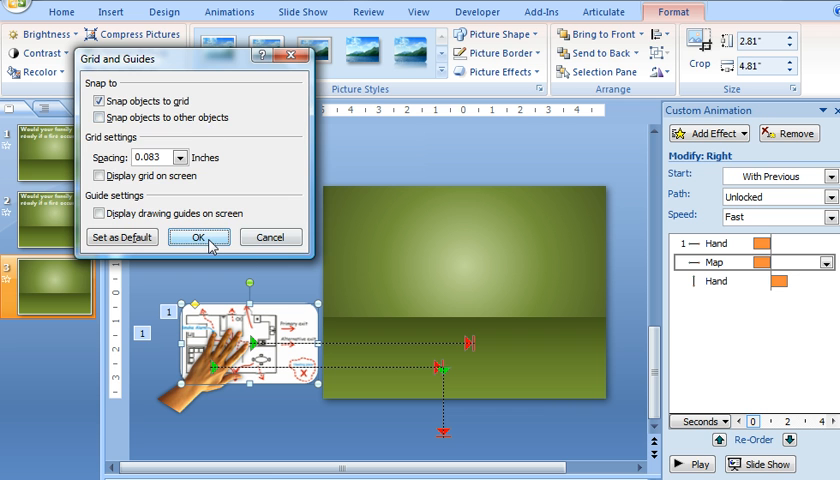
{"action": "left_click", "coordinate": [199, 237]}
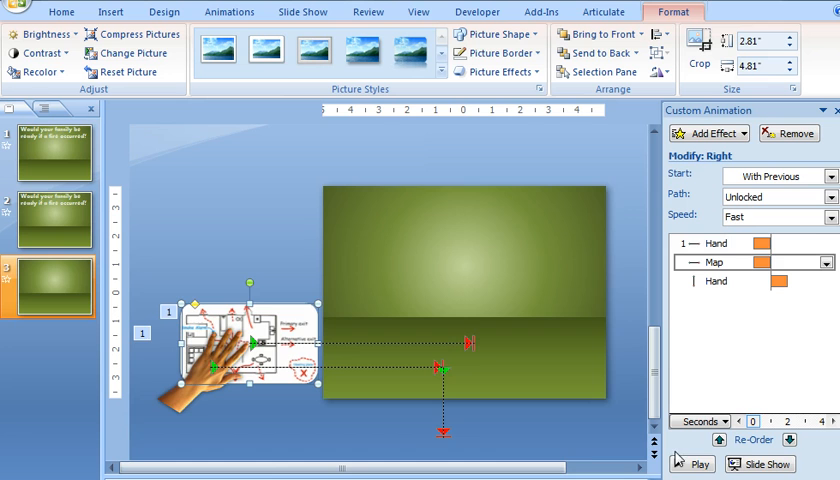
{"action": "left_click", "coordinate": [691, 463]}
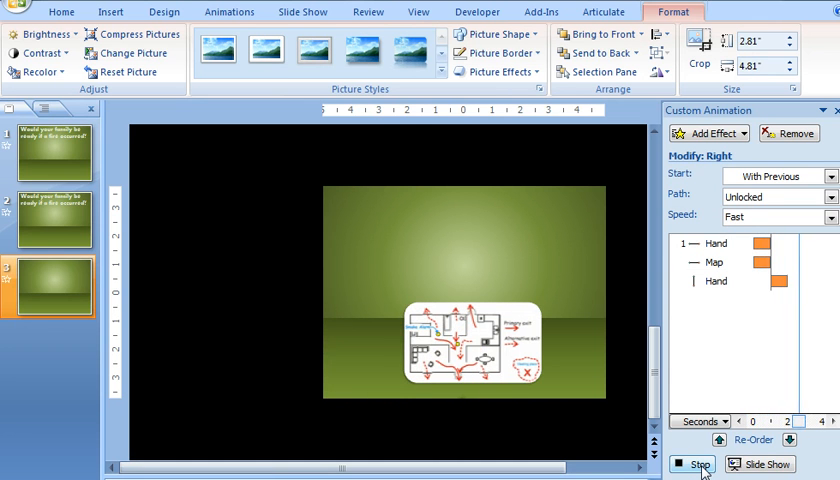
{"action": "left_click", "coordinate": [692, 464]}
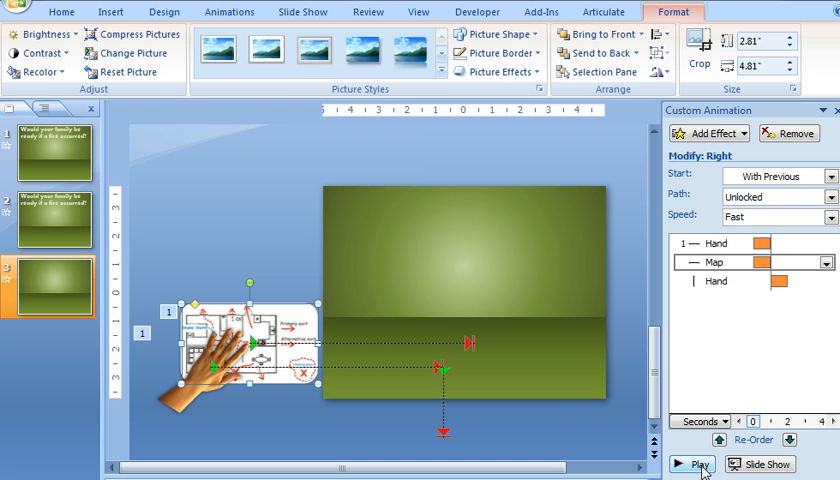